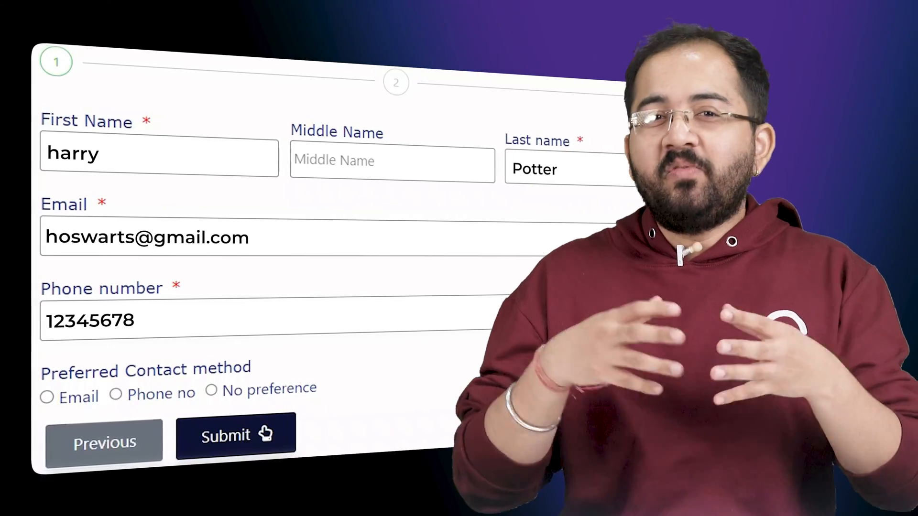
Create a new WordPress page titled 'contact form using elementor' from the Pages menu.
left_click(235, 434)
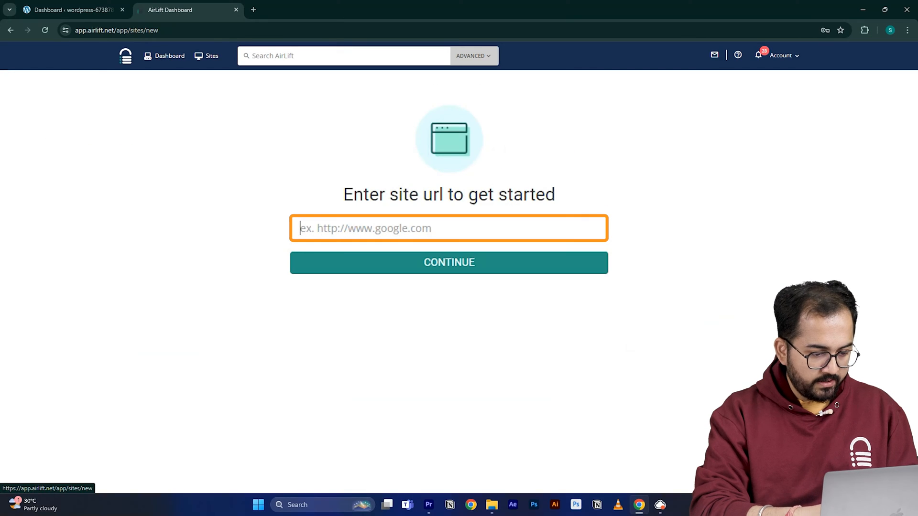
left_click(448, 262)
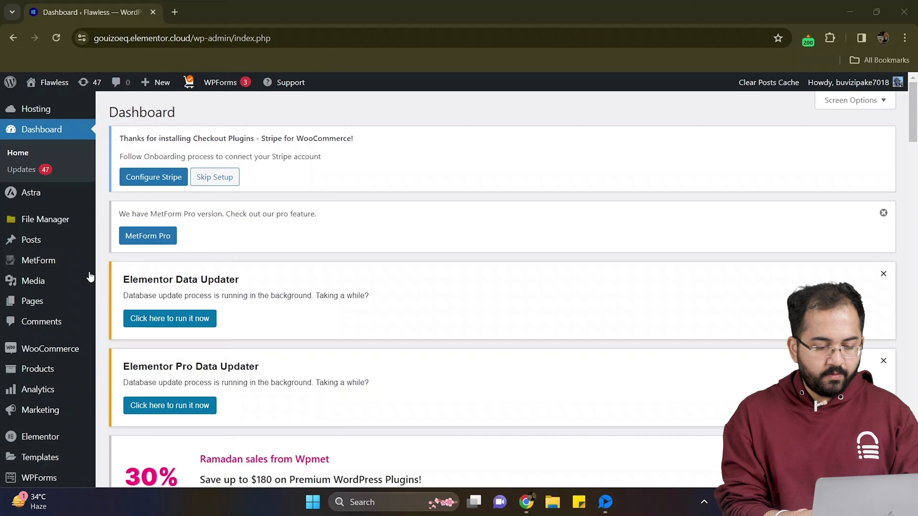
mouse_move(32, 301)
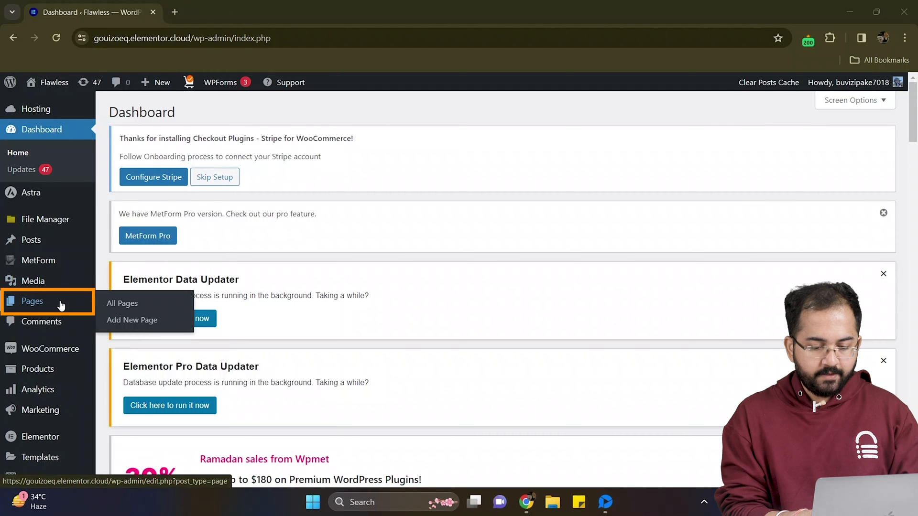
left_click(132, 319)
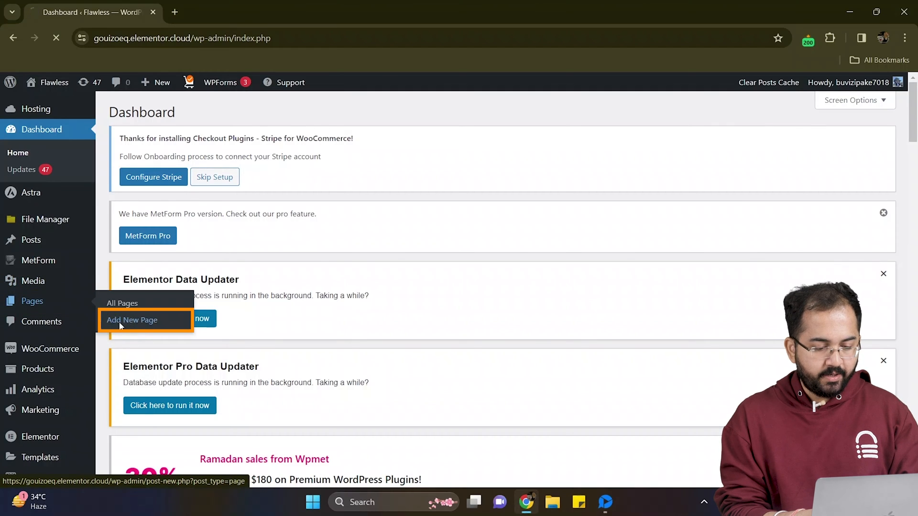
left_click(132, 321)
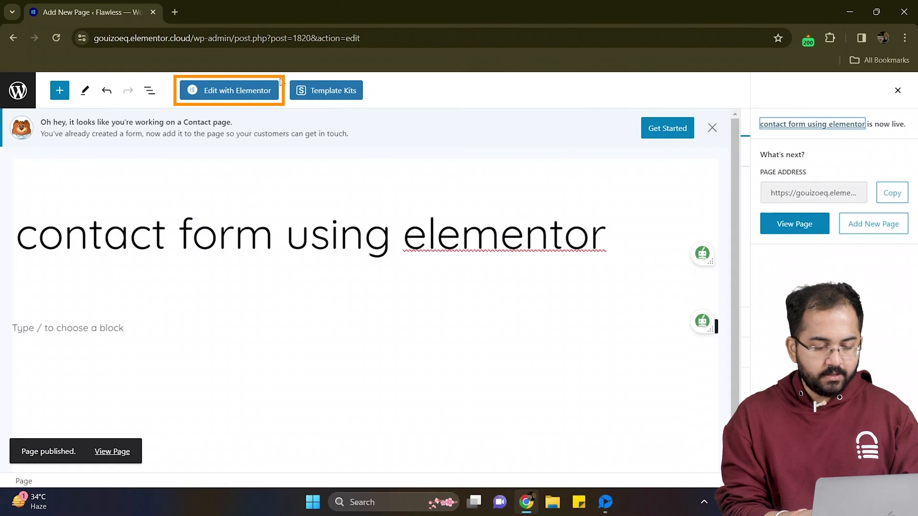
Search the widget panel for 'forms' and add the Form widget with Name, Email, Message.
left_click(229, 90)
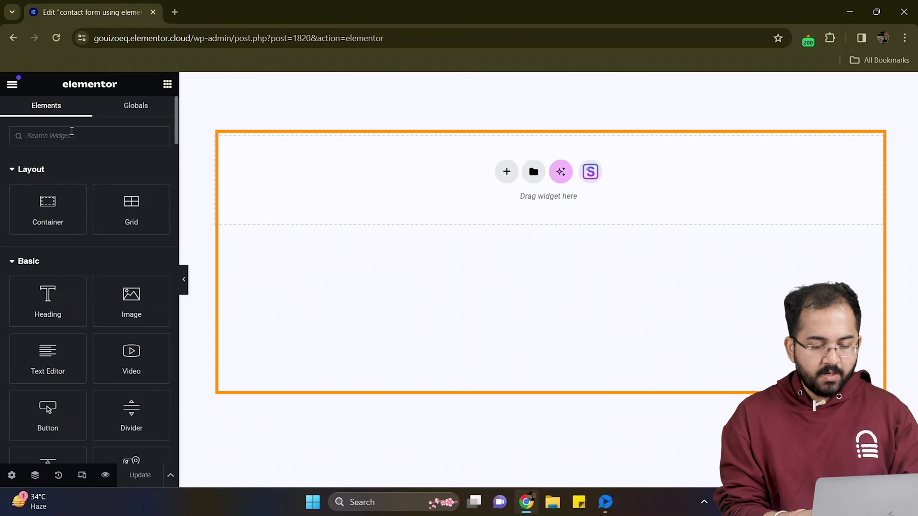
type("f")
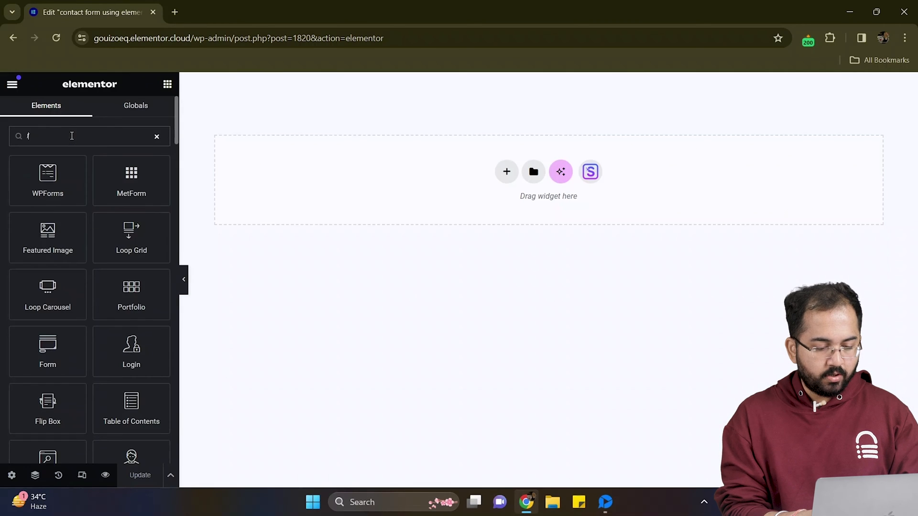
type("orms")
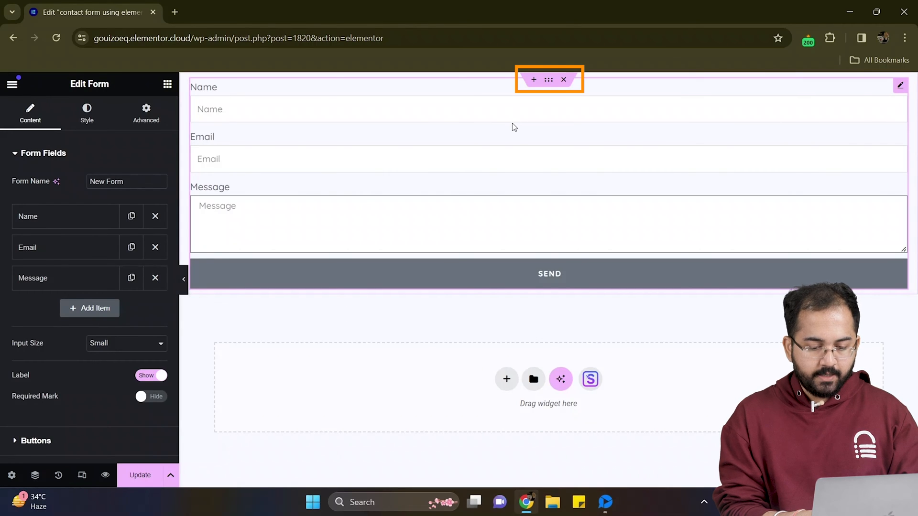
Give the form's container an 800 px width and 100 vh minimum height.
left_click(548, 79)
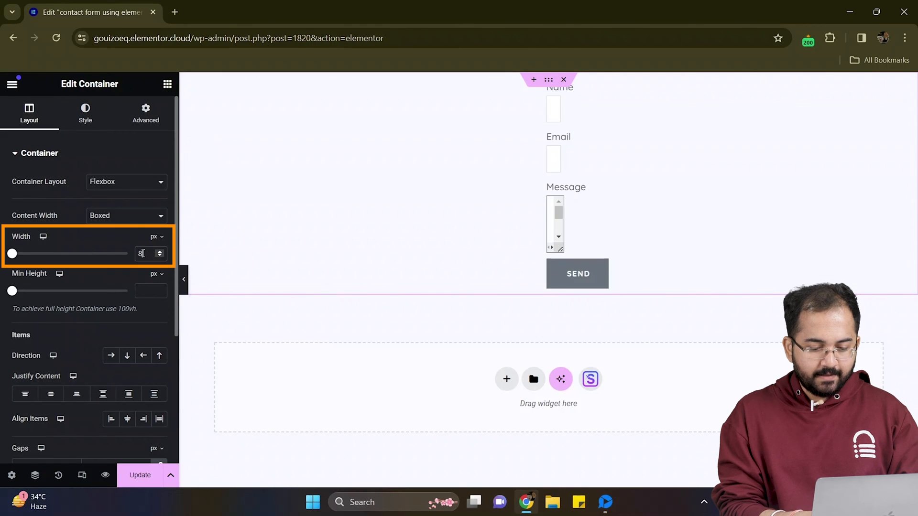
type("800")
left_click(150, 290)
type("100")
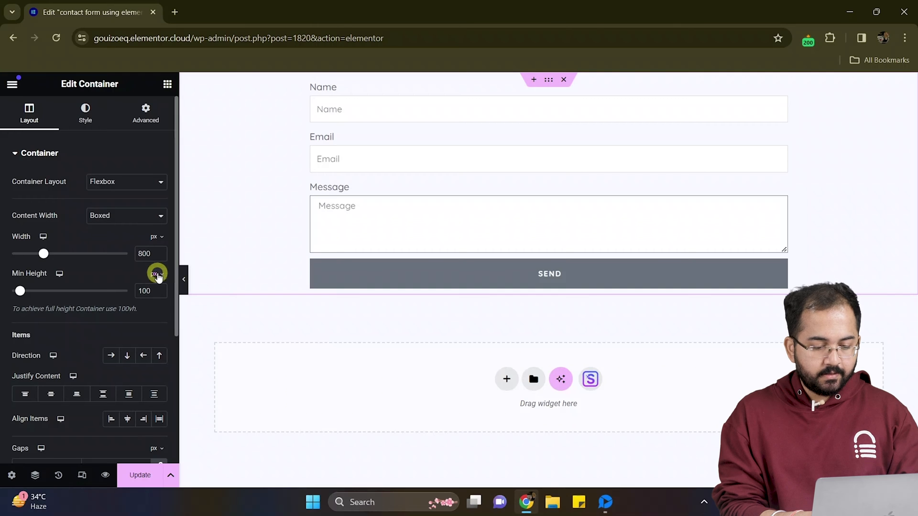
left_click(155, 273)
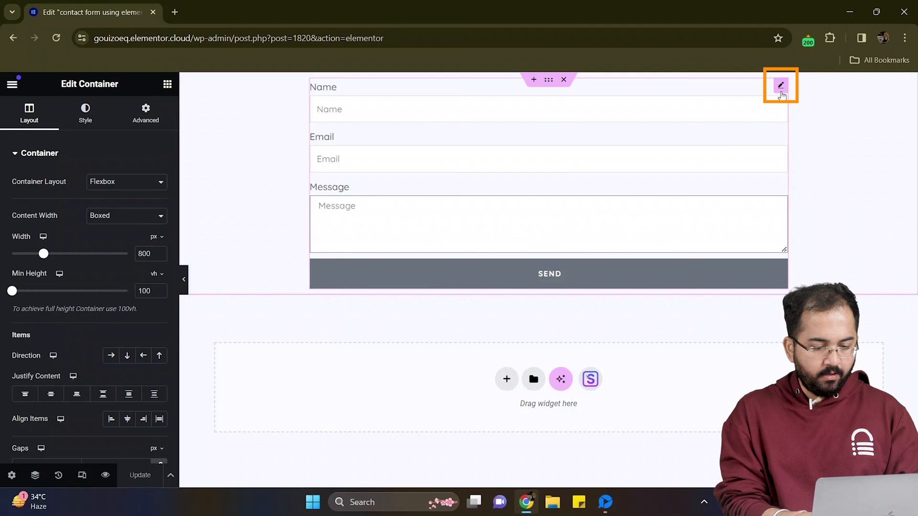
Duplicate the Name field and make the first one a required 'First Name' field.
left_click(780, 85)
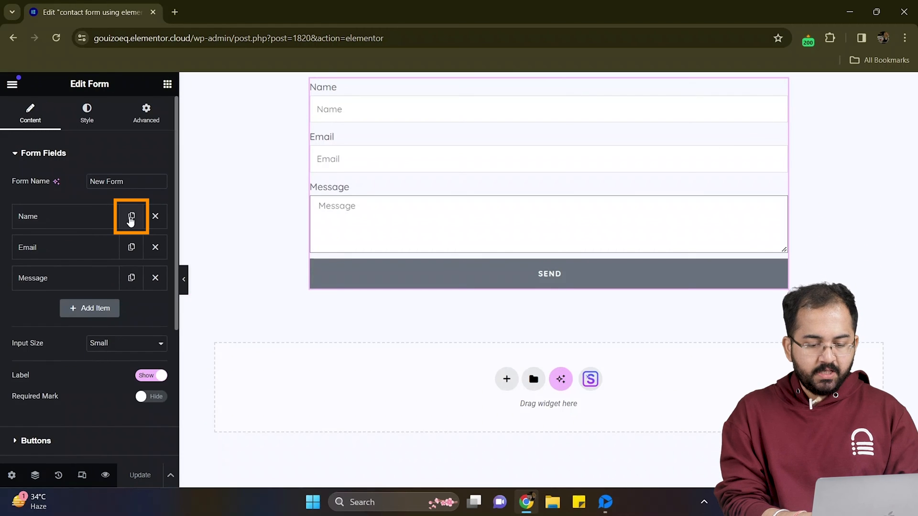
left_click(131, 216)
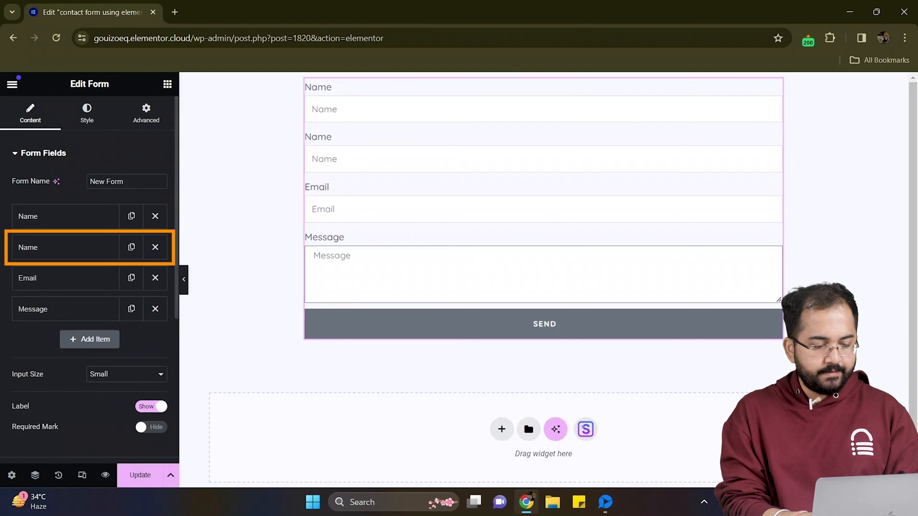
left_click(123, 268)
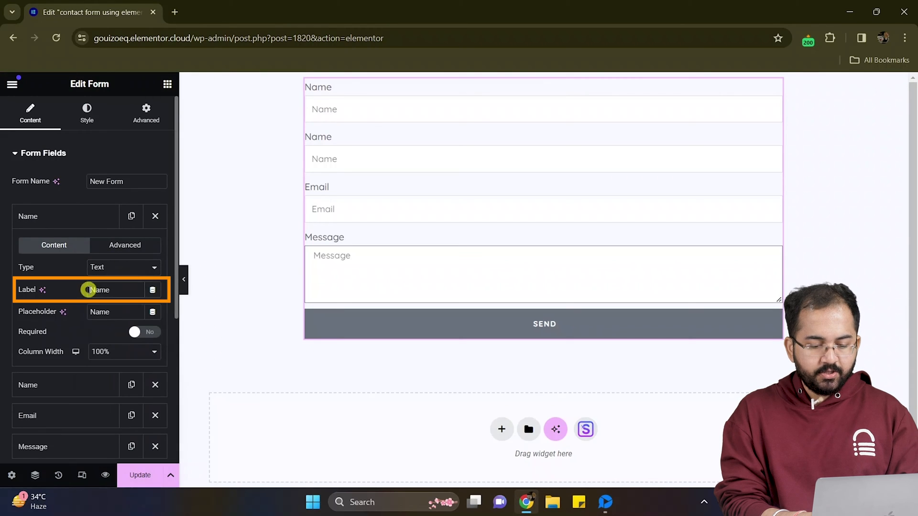
type("FirstName")
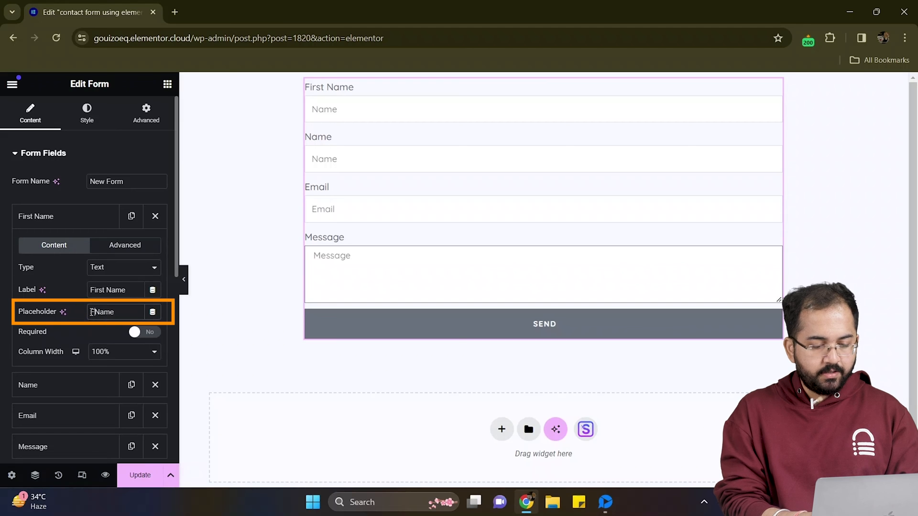
type("First Name")
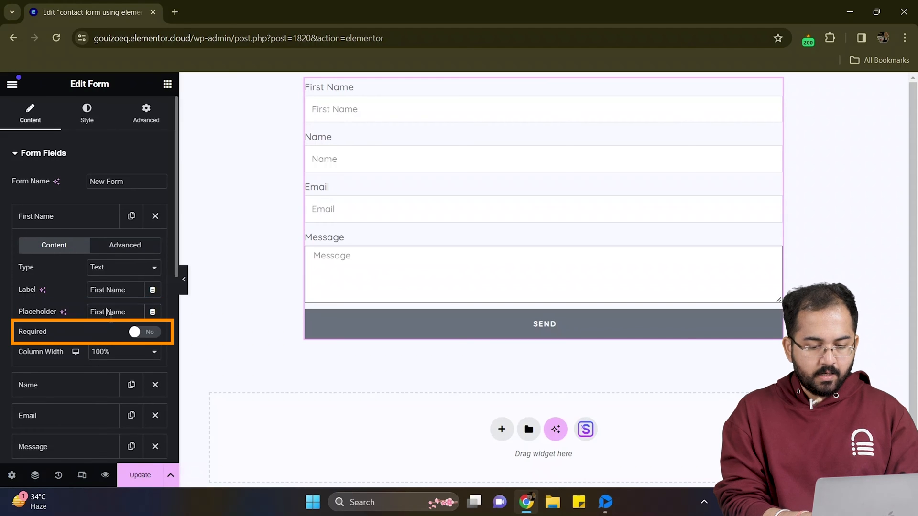
left_click(144, 332)
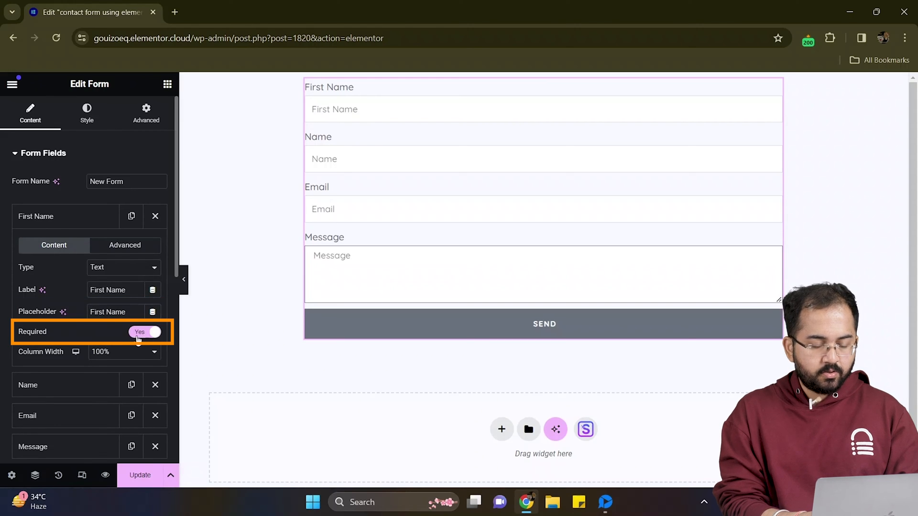
Relabel the remaining name fields and set up the Middle and Last name columns.
scroll("down", 3)
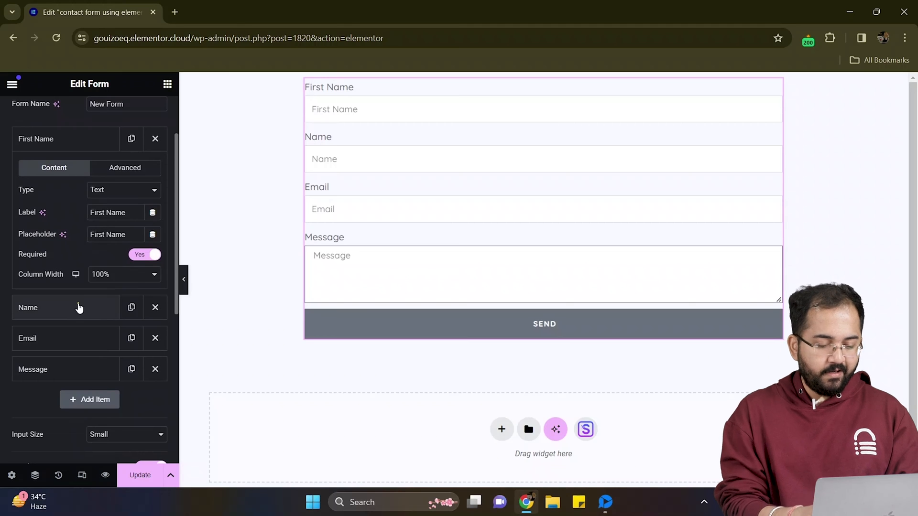
left_click(64, 307)
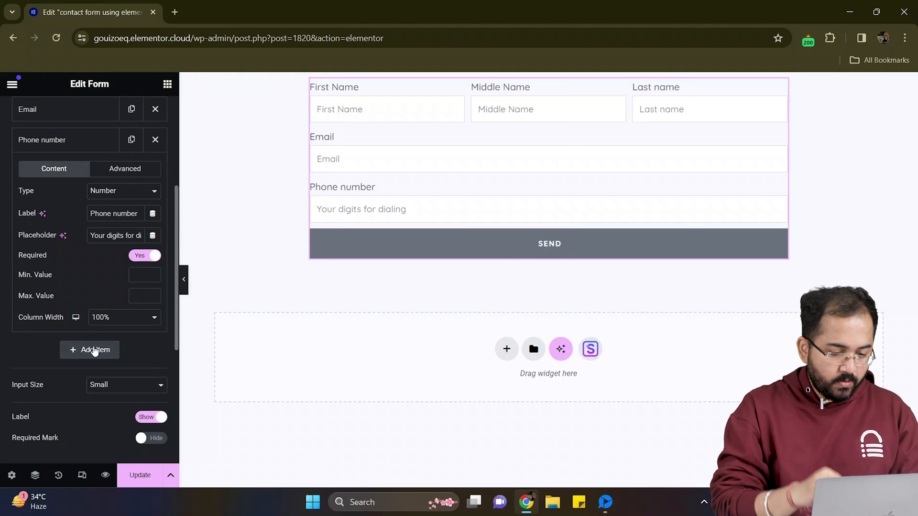
Add an inline radio field offering Email, Phone no and No preference contact options.
left_click(90, 350)
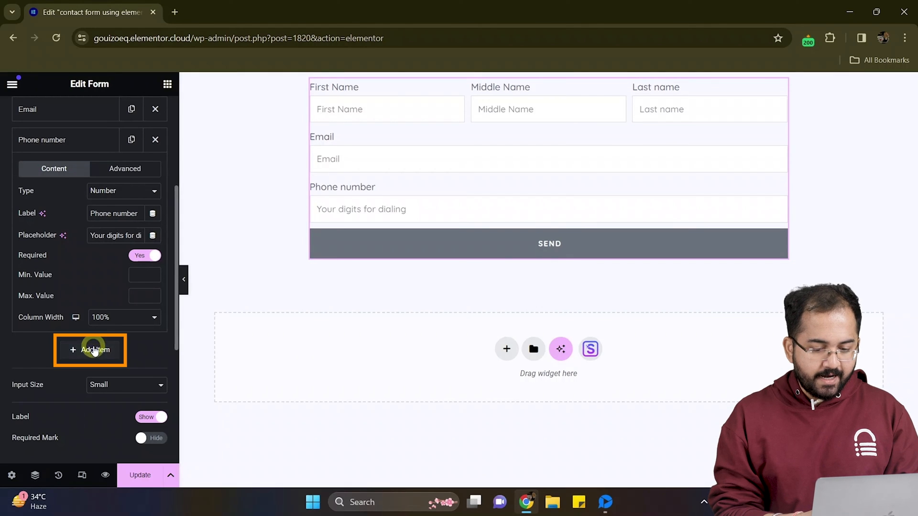
left_click(90, 350)
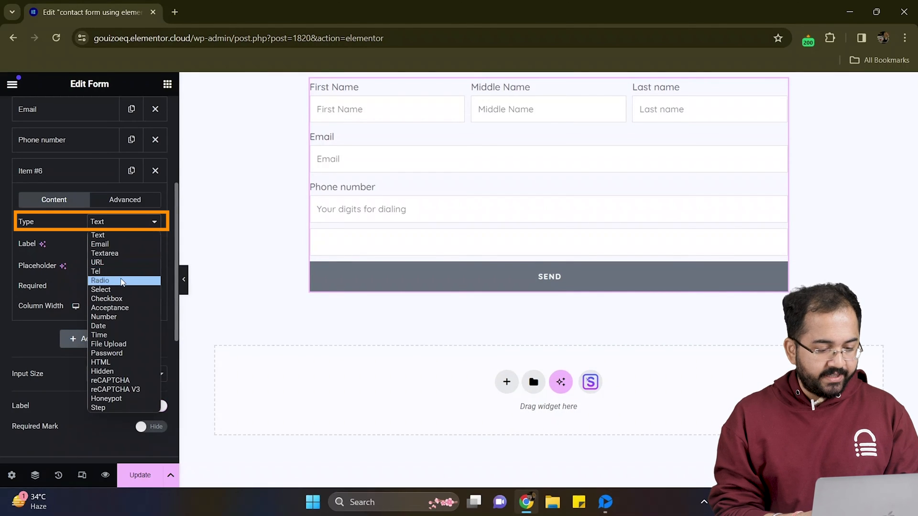
left_click(100, 280)
type("Preferred Contact method")
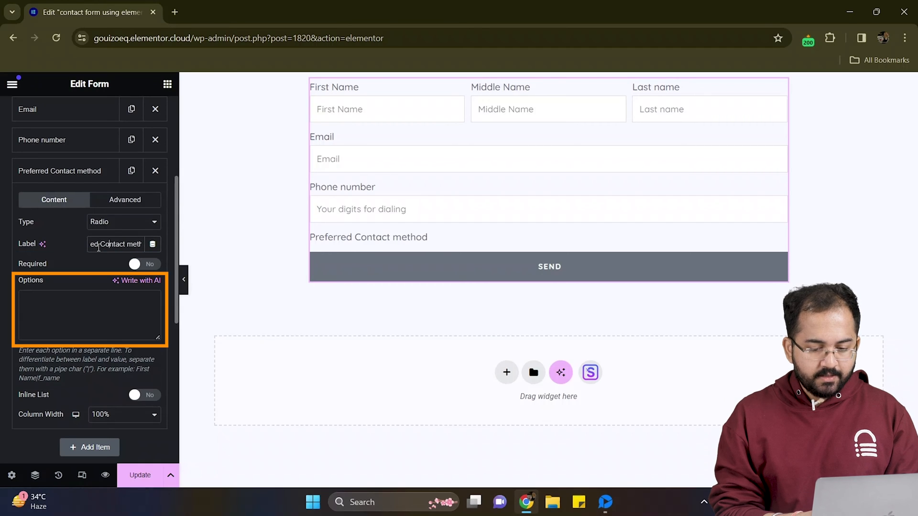
left_click(88, 314)
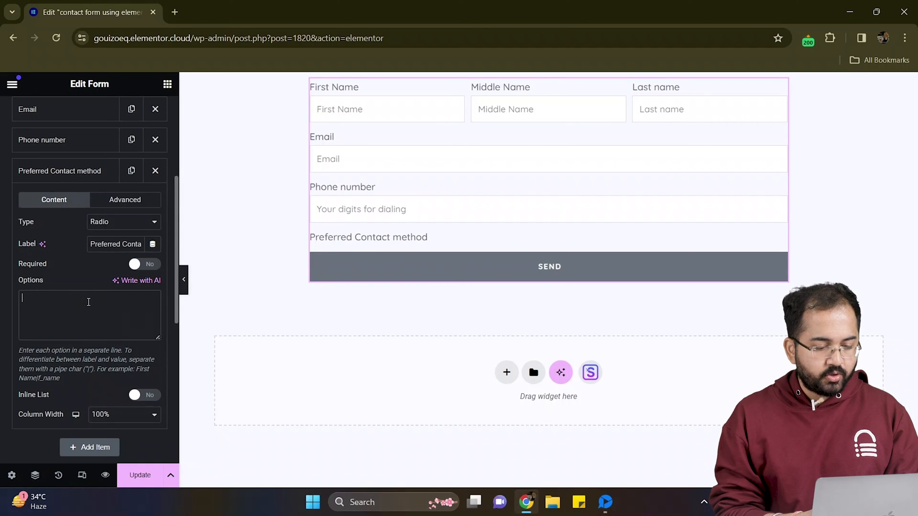
type("Email")
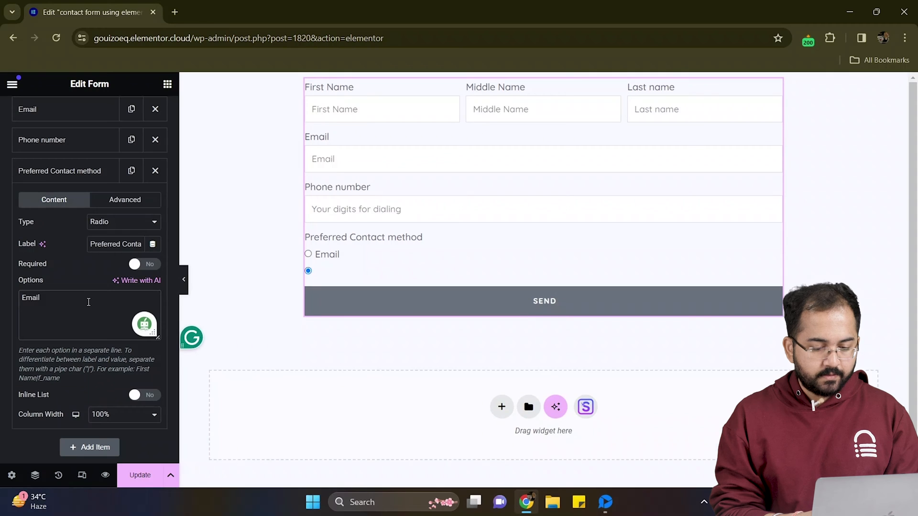
type("Phone no")
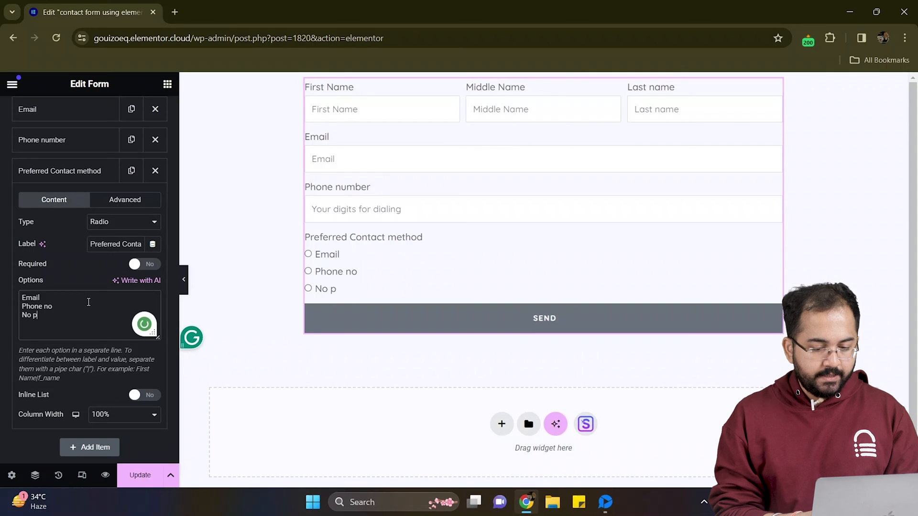
type("reference")
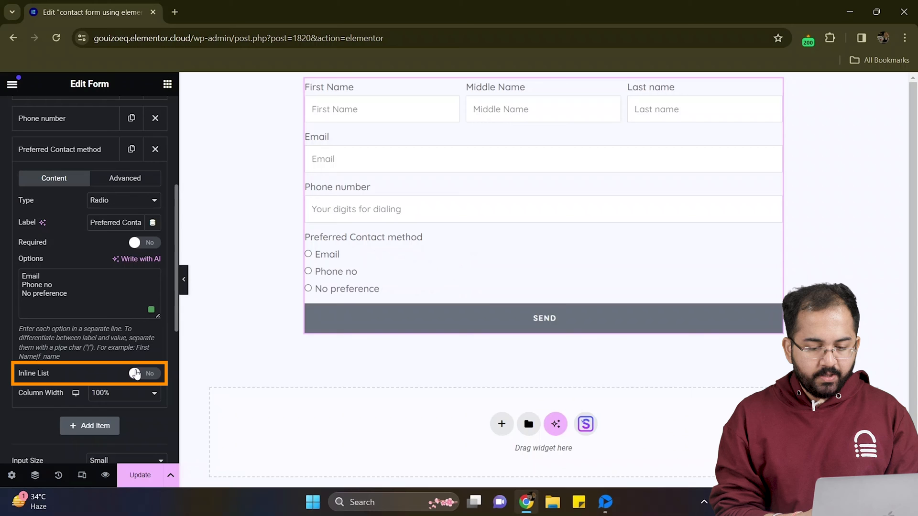
left_click(144, 374)
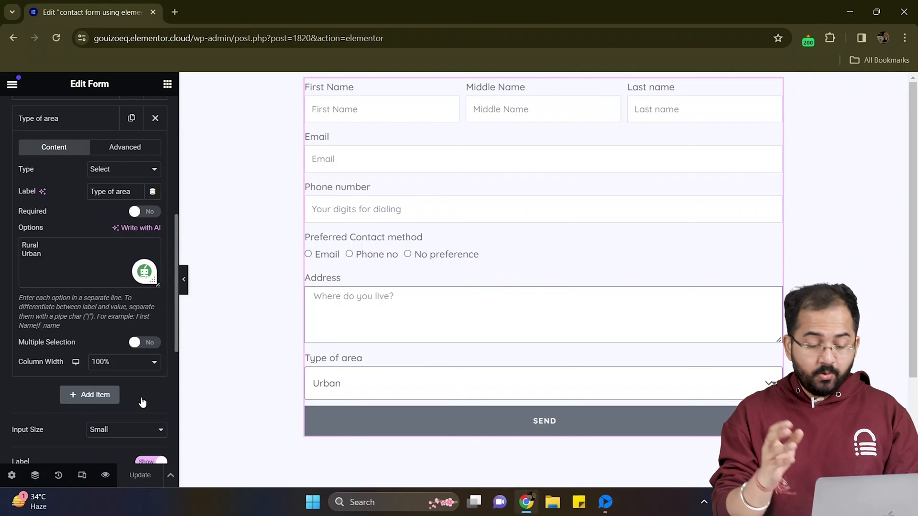
Add an Interests checkbox field with Web tech, writing, video editing and sleeping options.
left_click(90, 393)
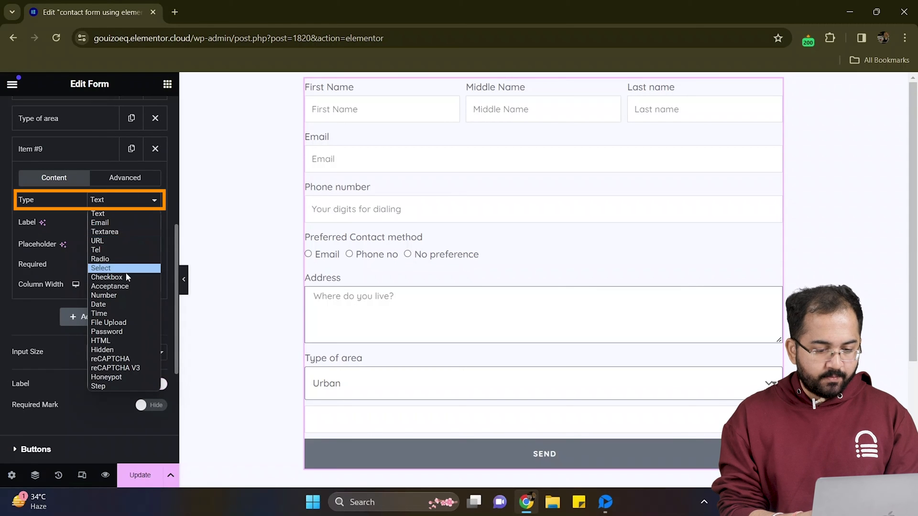
left_click(107, 277)
type("Interests")
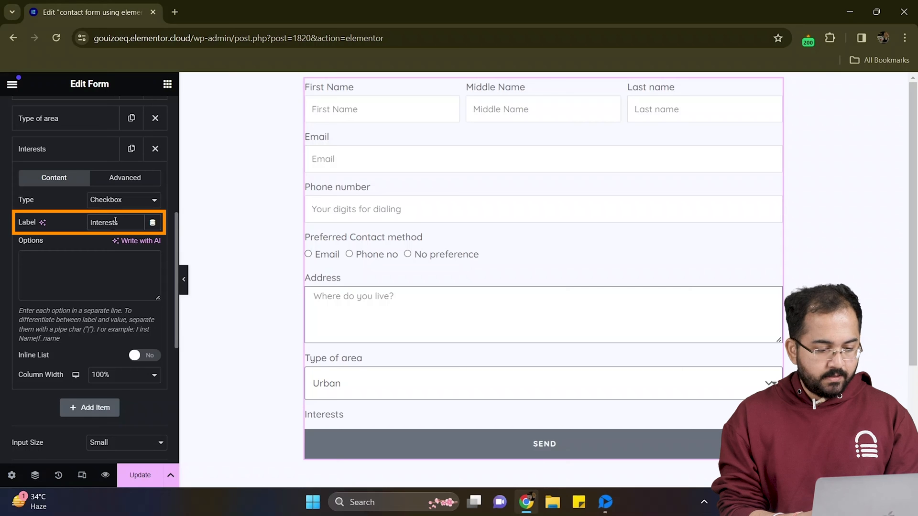
type("Web tech")
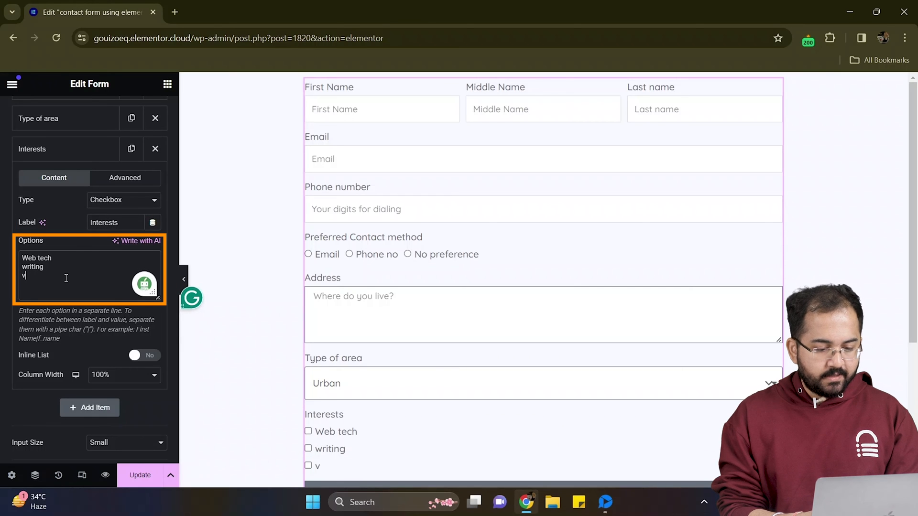
type("ideo editing")
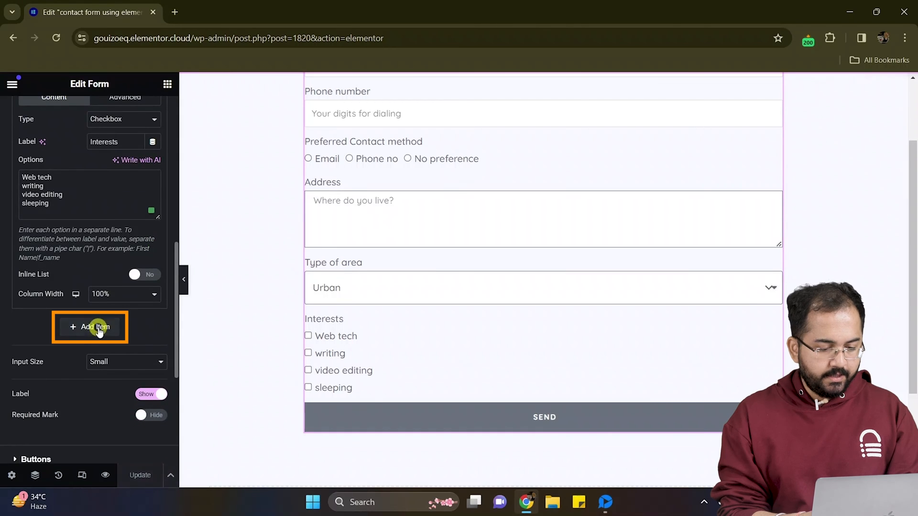
Add a required File Upload field limited to 5MB and jpeg, png, jpg types.
left_click(90, 327)
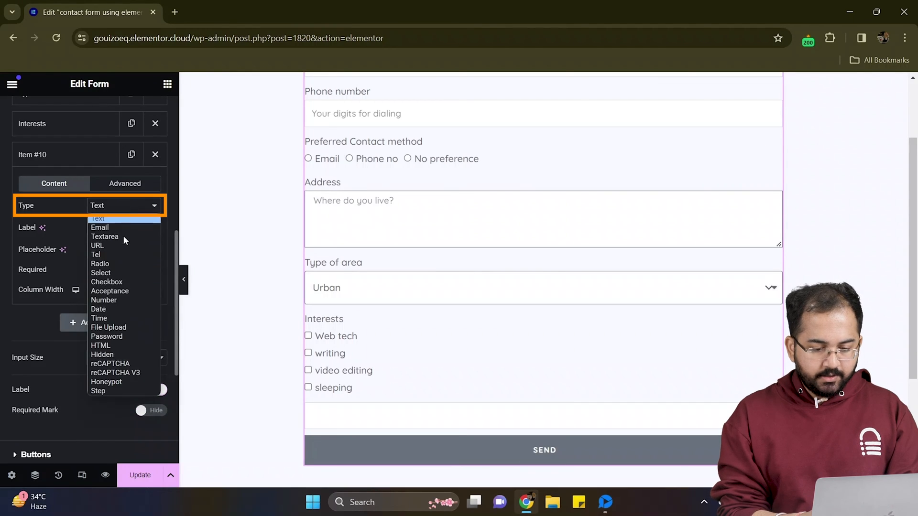
left_click(108, 326)
type("Upload your file")
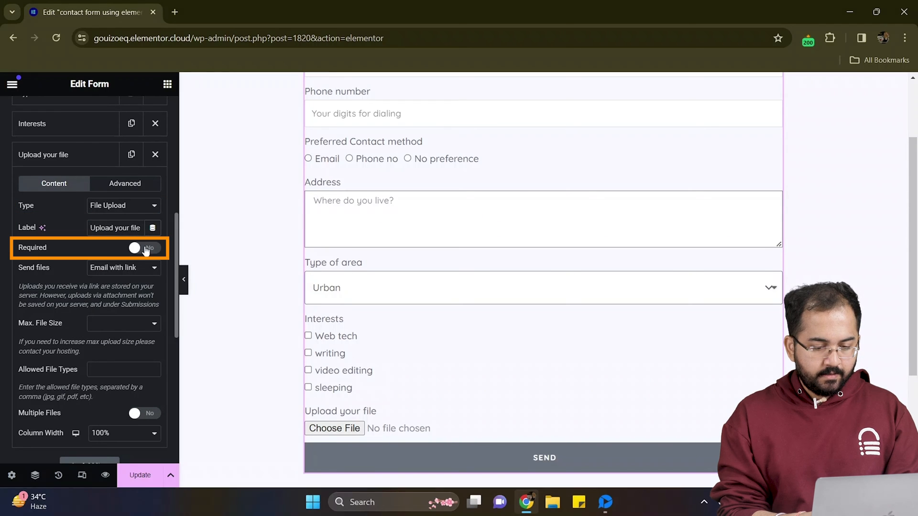
left_click(144, 248)
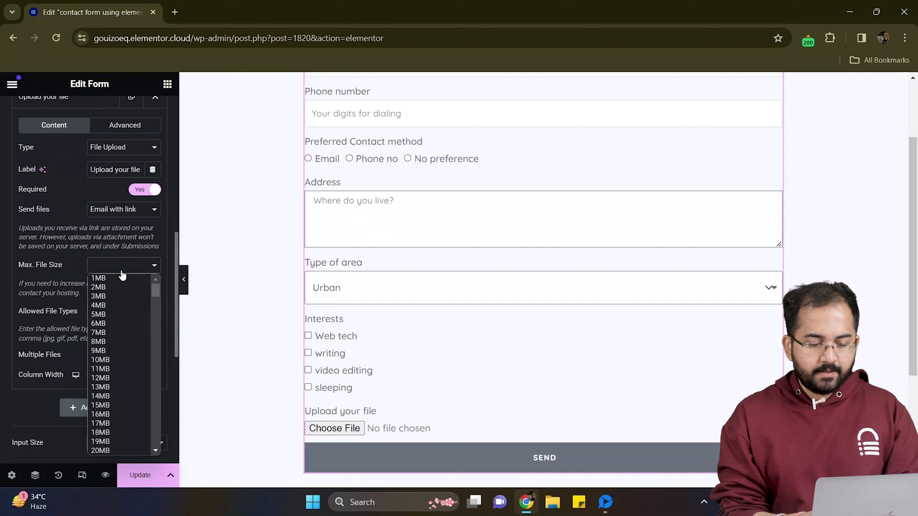
left_click(97, 314)
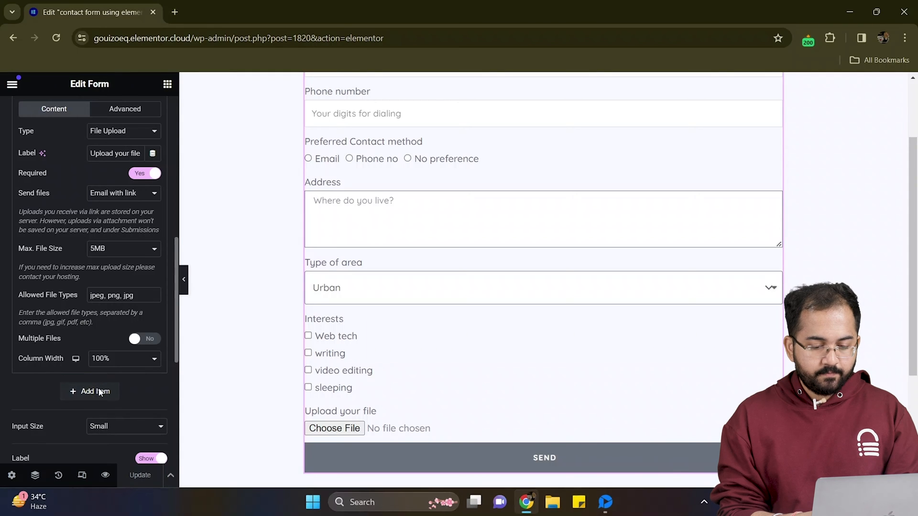
Add a required acceptance checkbox reading 'By filling this form, you accept the terms and conditions.' and update the page.
left_click(89, 391)
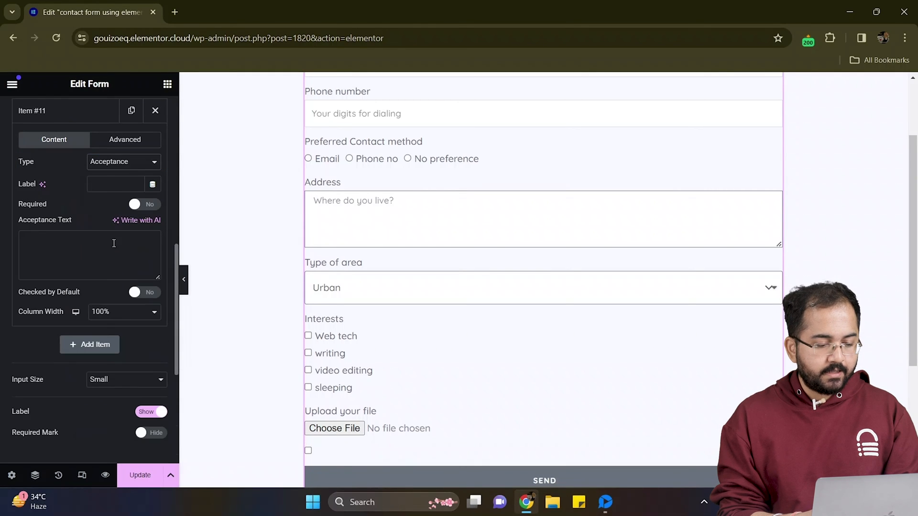
type("By filling this form, you accept the terms and condit")
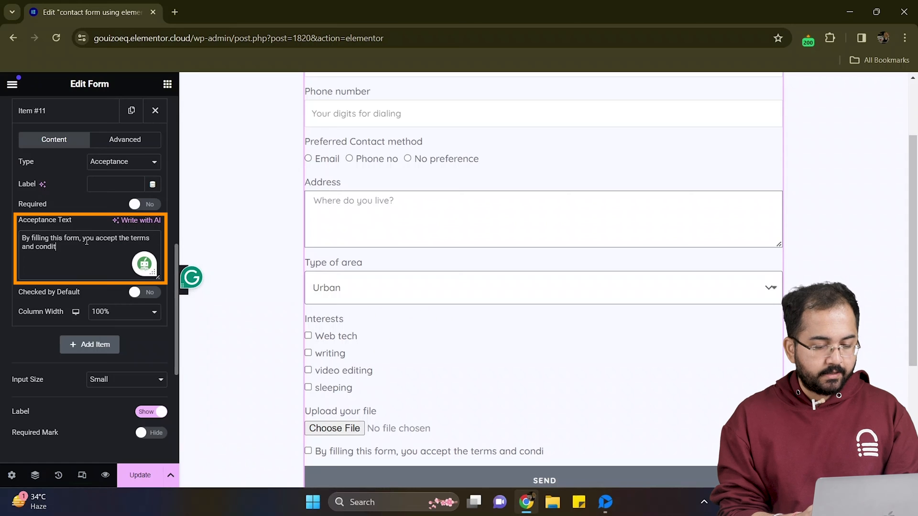
type("ions.")
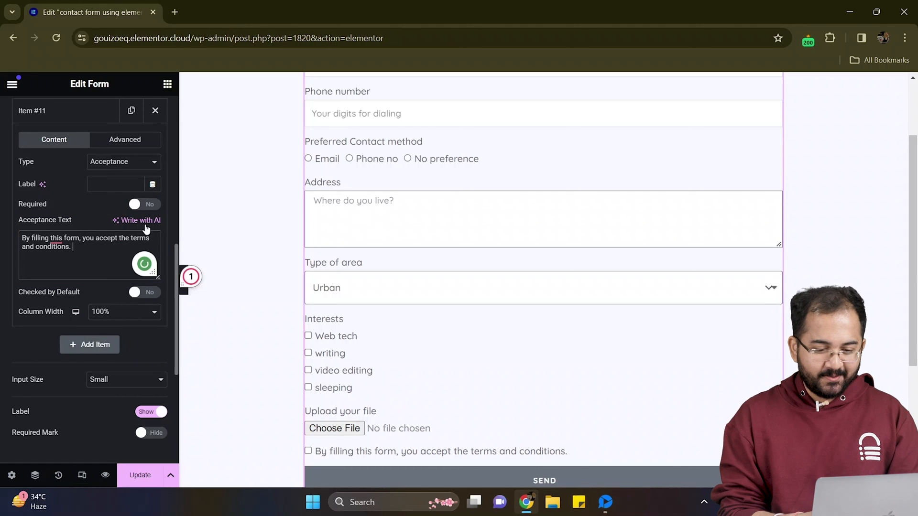
left_click(144, 204)
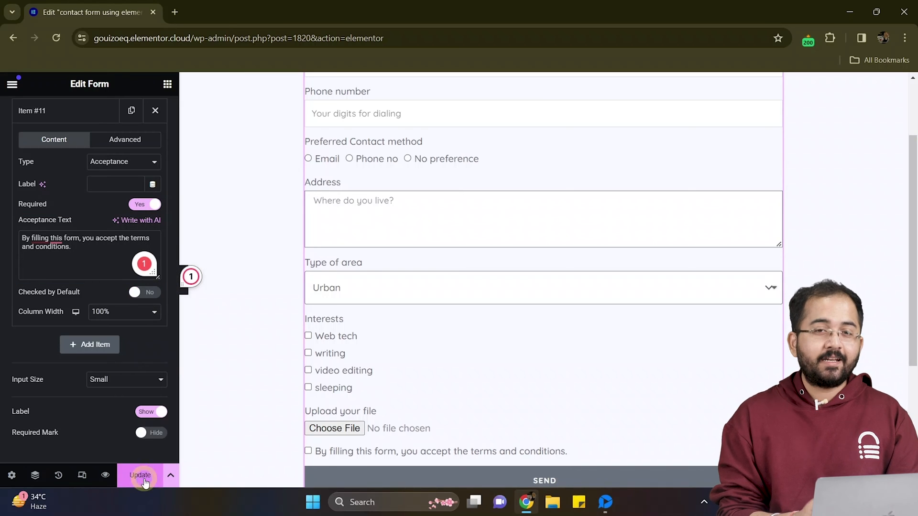
left_click(139, 475)
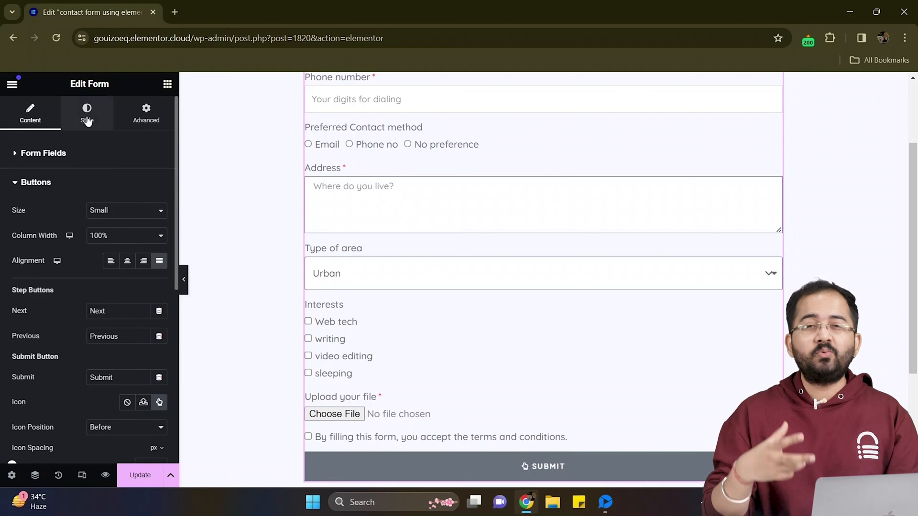
Label the button 'Submit' with an icon after the text, adjust icon spacing and centre it.
left_click(29, 113)
type("Send")
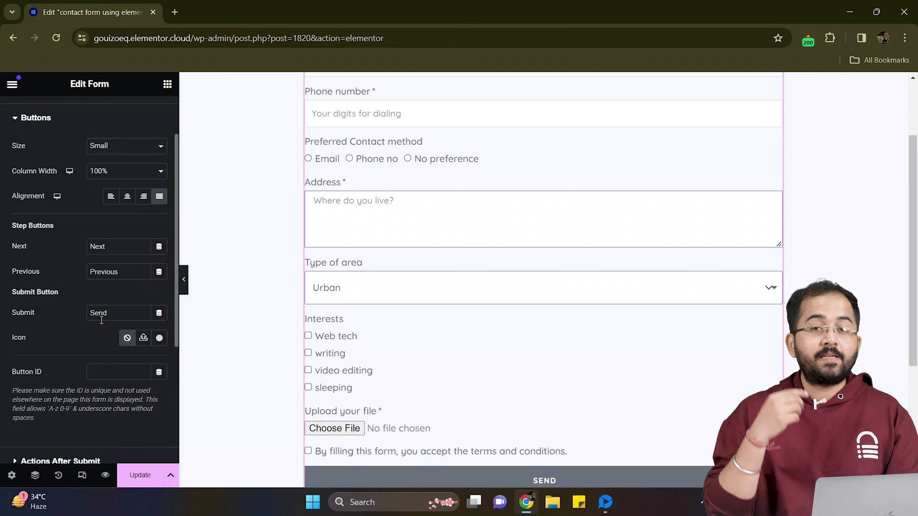
type("Submit")
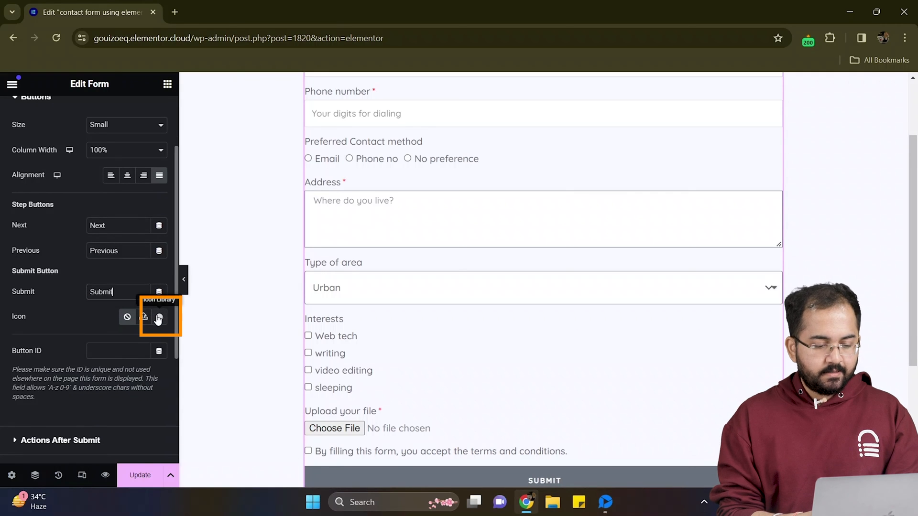
left_click(158, 317)
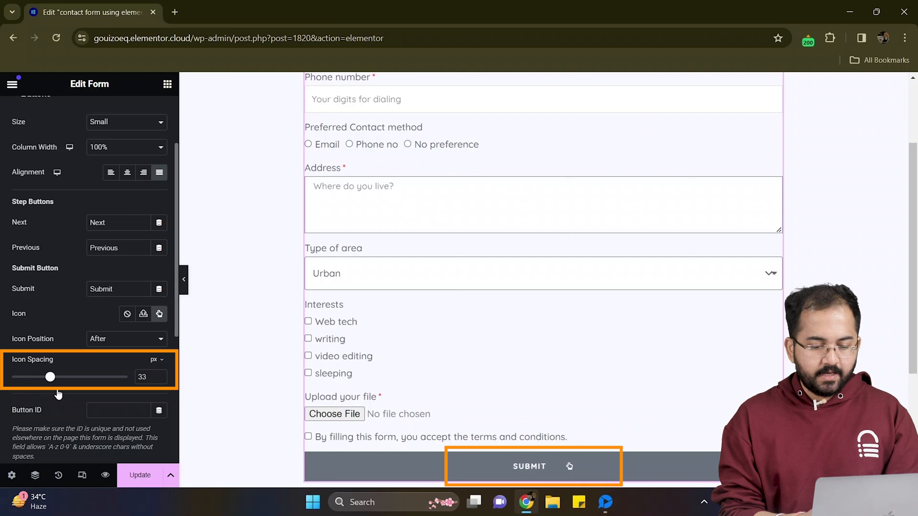
left_click_drag(49, 377, 30, 377)
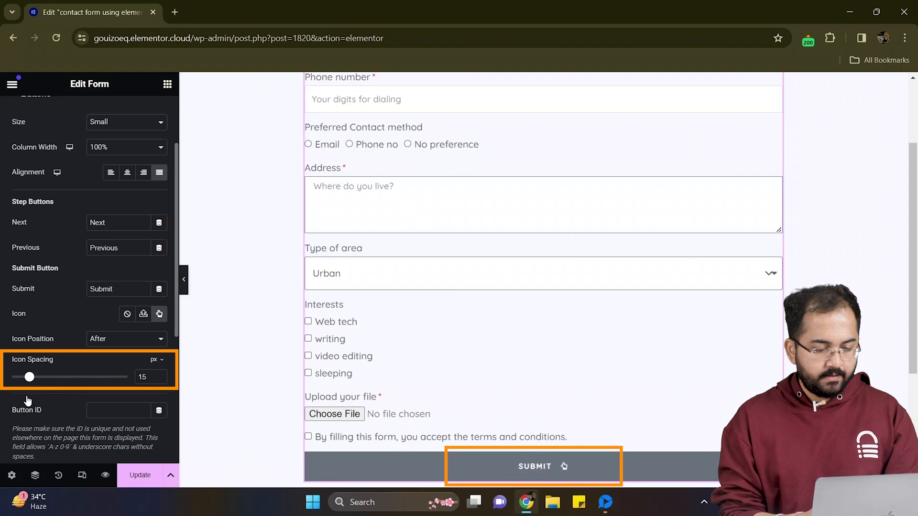
left_click(126, 172)
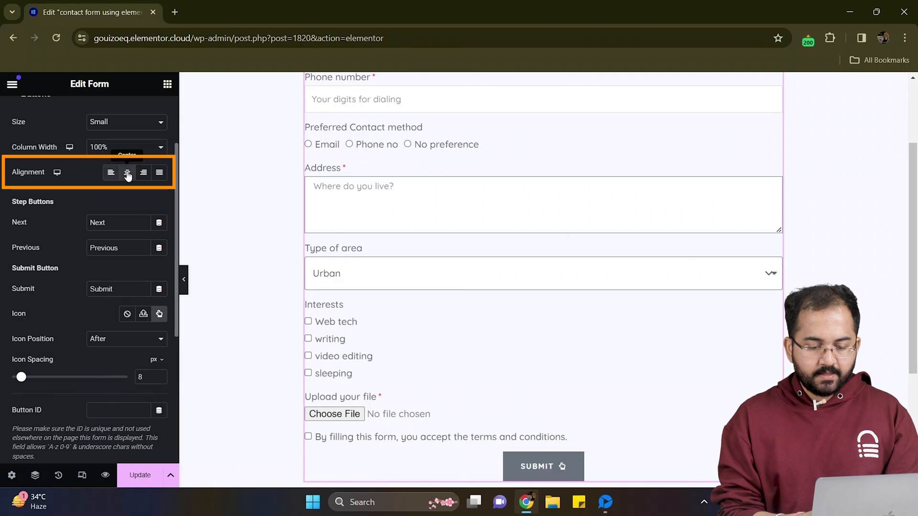
left_click(111, 172)
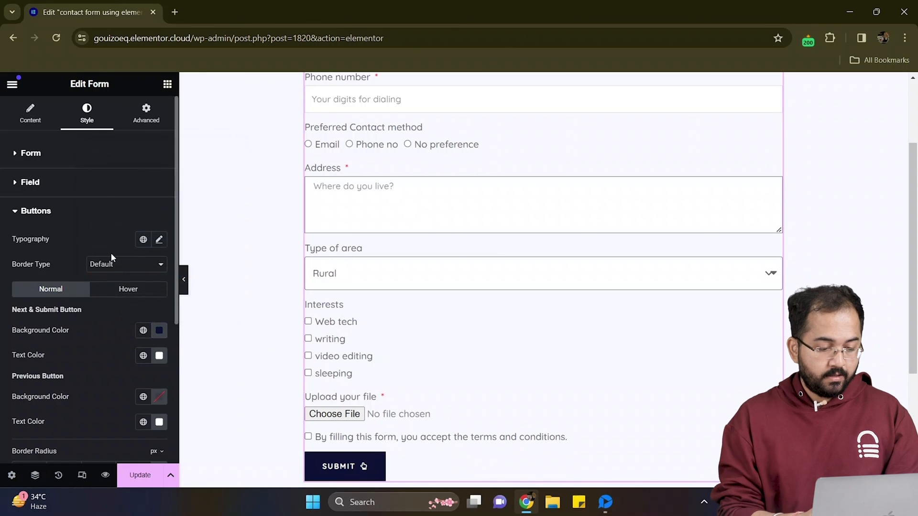
Set the Next & Submit buttons' hover background to a lighter blue.
left_click(127, 289)
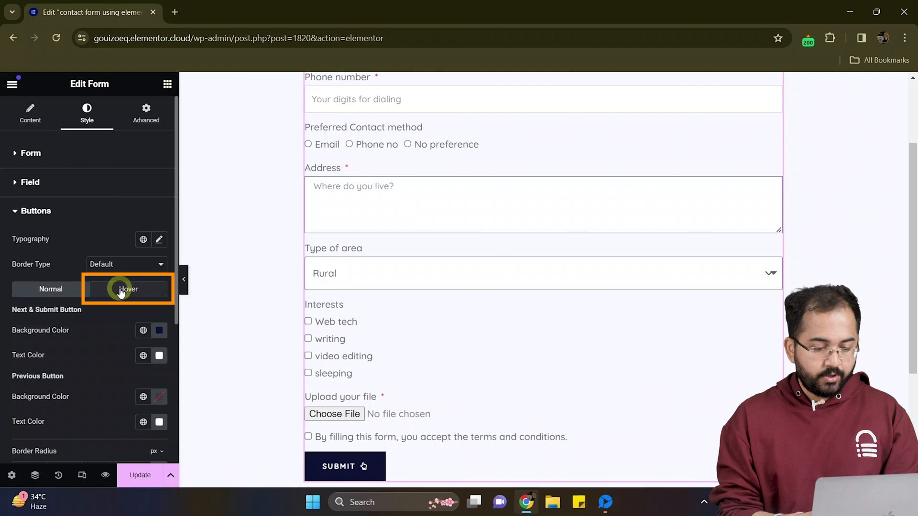
left_click(127, 289)
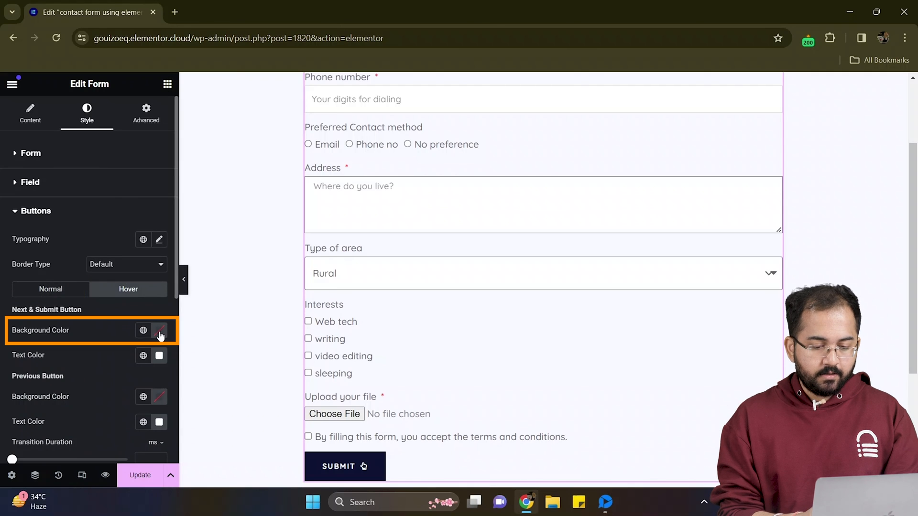
left_click(159, 329)
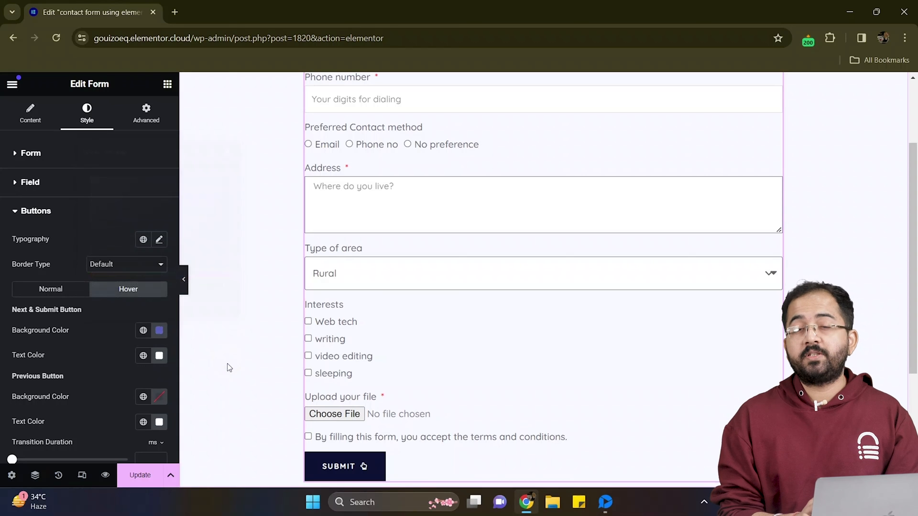
left_click(29, 113)
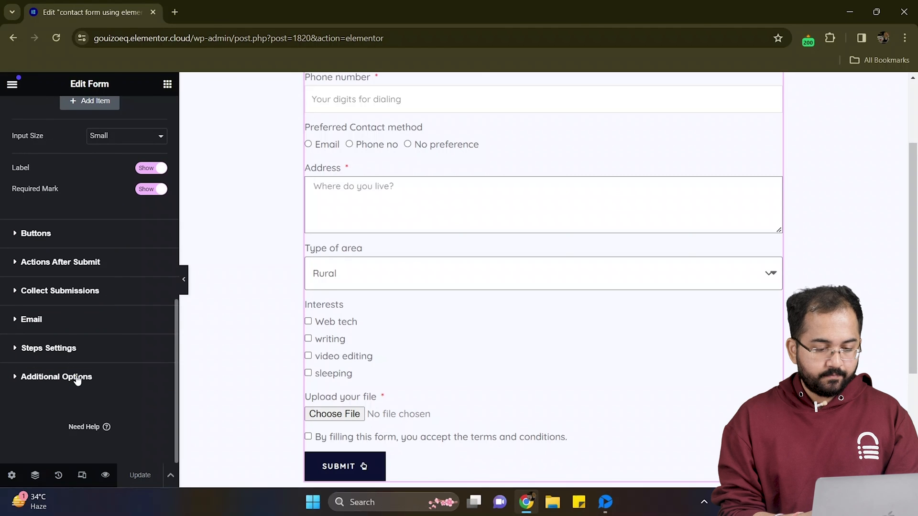
Switch on Custom Messages under Additional Options and review the form's Style and Advanced settings.
left_click(57, 377)
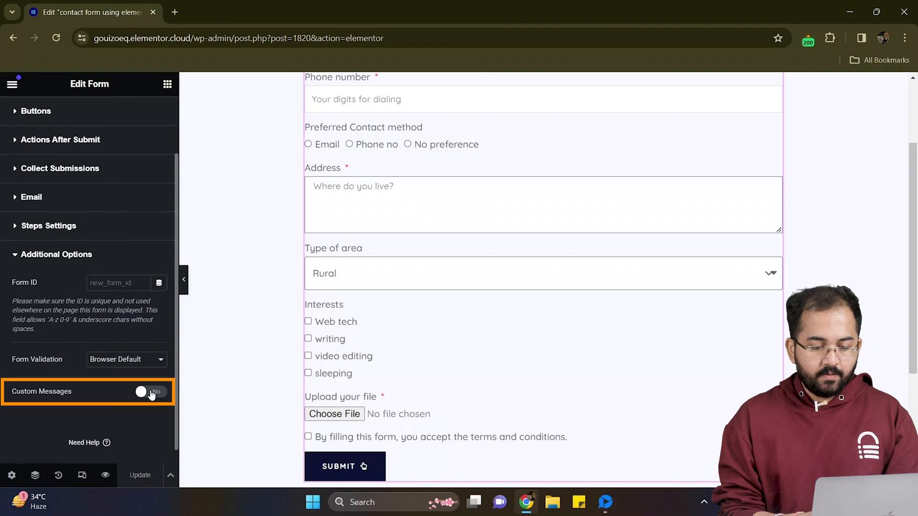
left_click(150, 392)
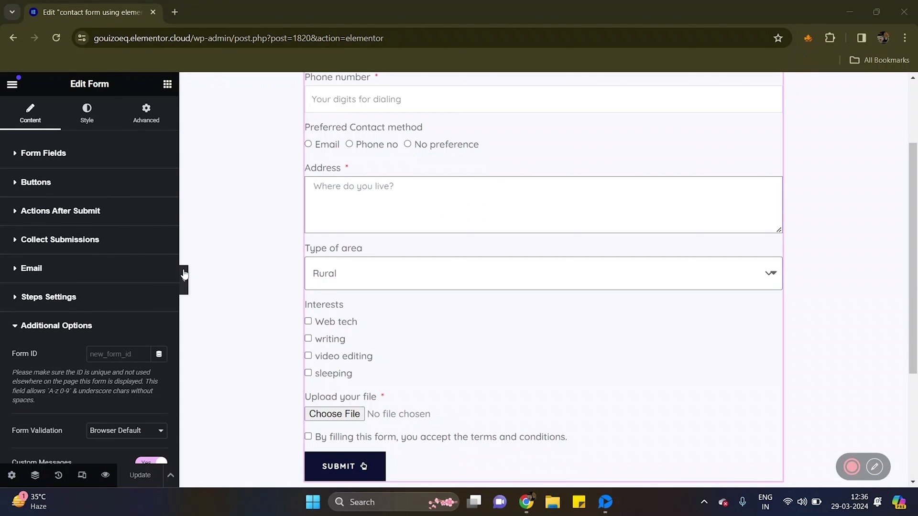
left_click(87, 111)
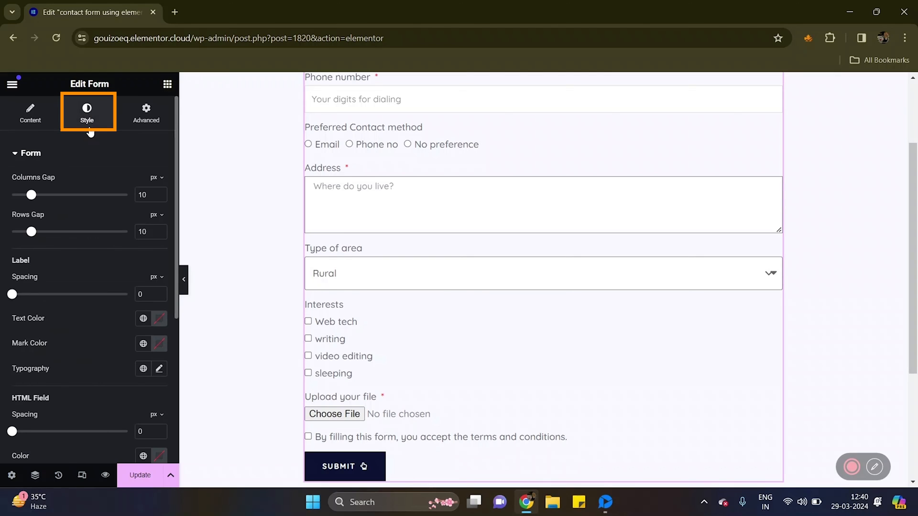
left_click(145, 113)
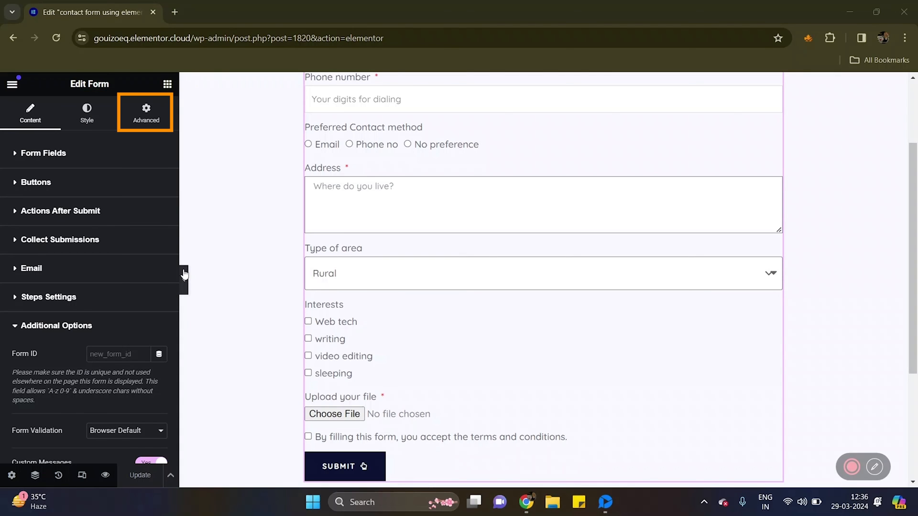
left_click(30, 113)
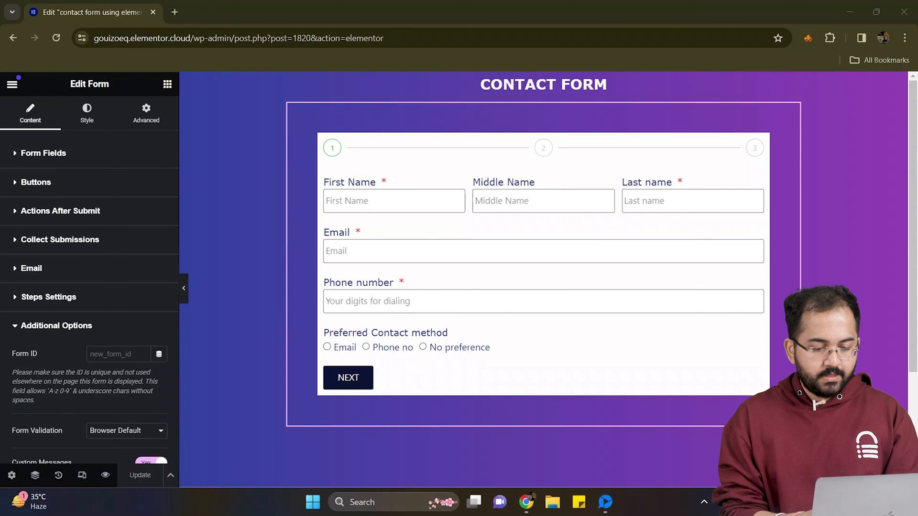
Add a second email action after submit with subject Submission and a message starting First name:.
left_click(61, 210)
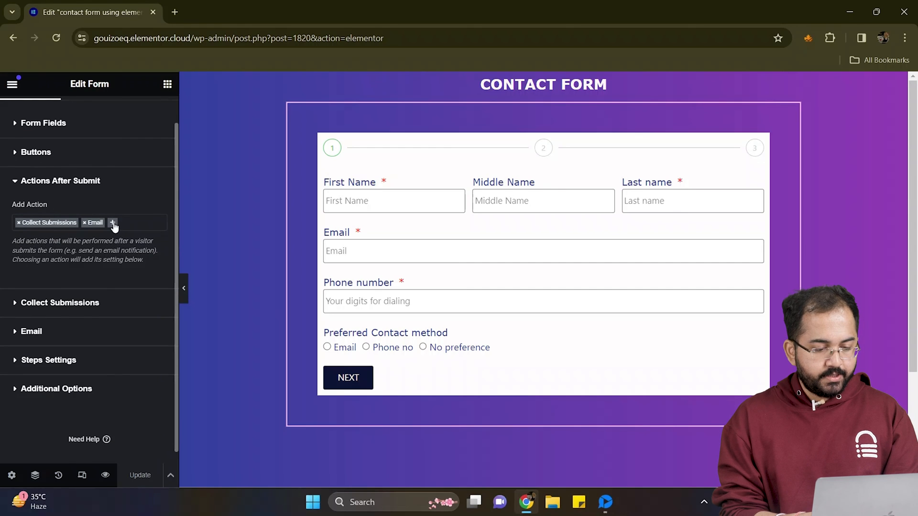
left_click(113, 223)
type("Nt")
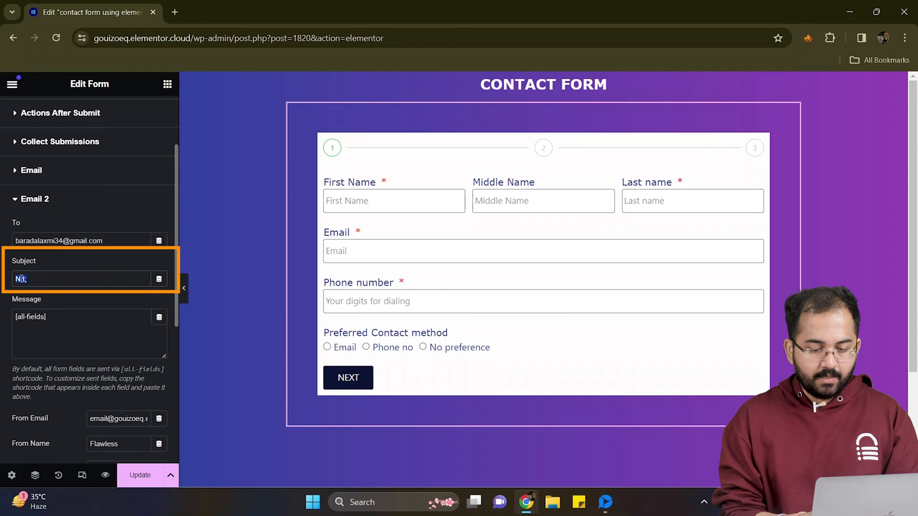
type("Submission")
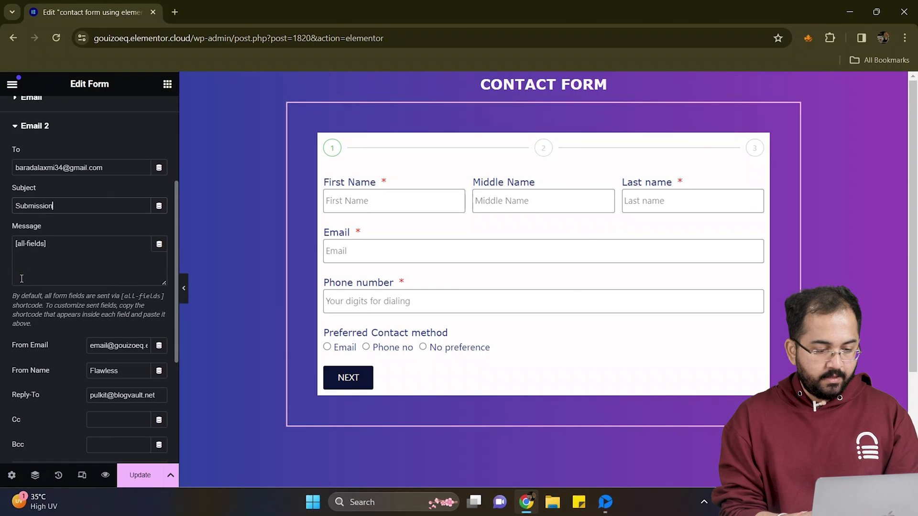
type("First name:")
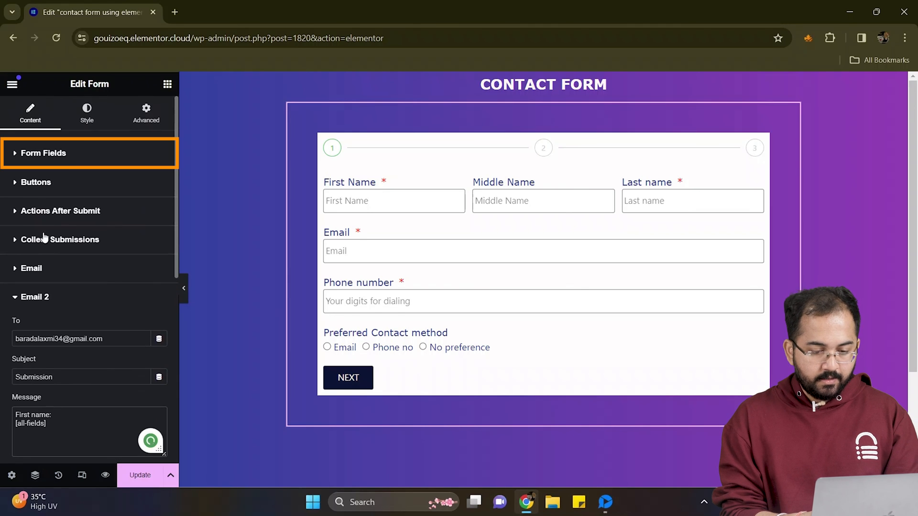
Check the First Name field's Advanced settings, then return to the Email 2 settings.
left_click(43, 153)
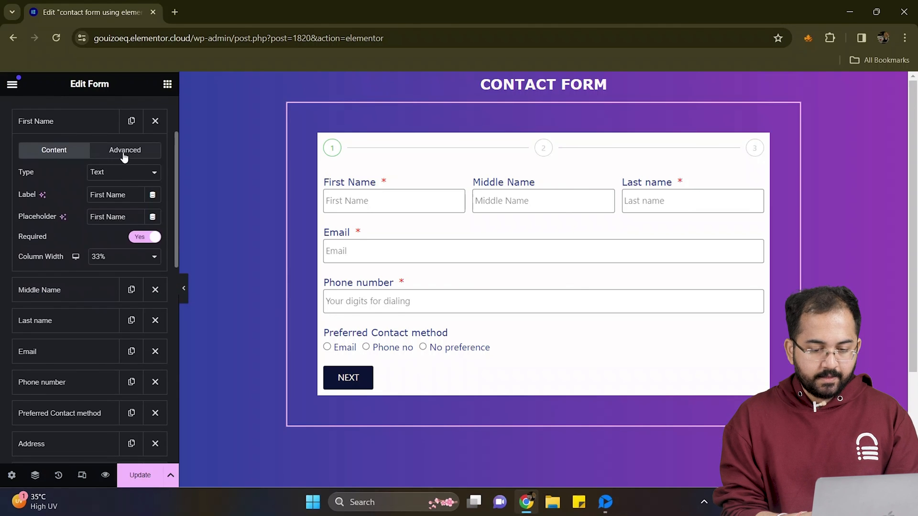
left_click(124, 150)
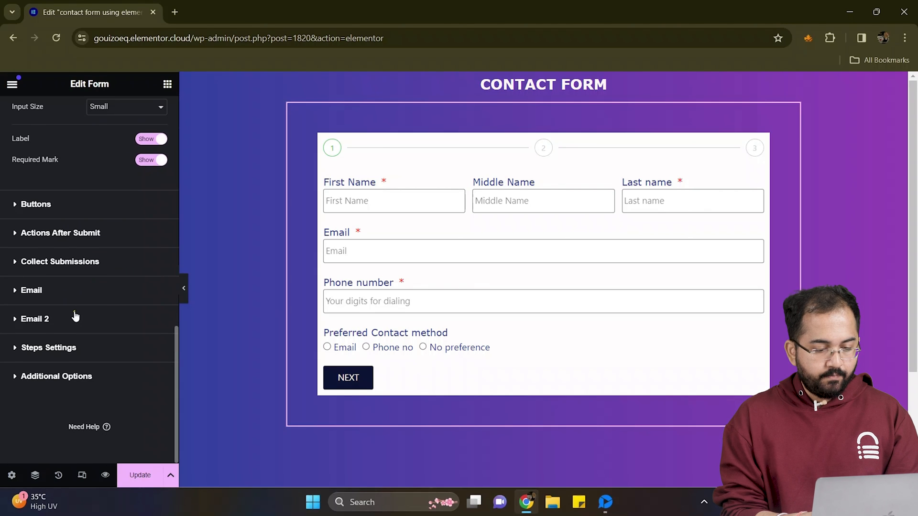
left_click(34, 318)
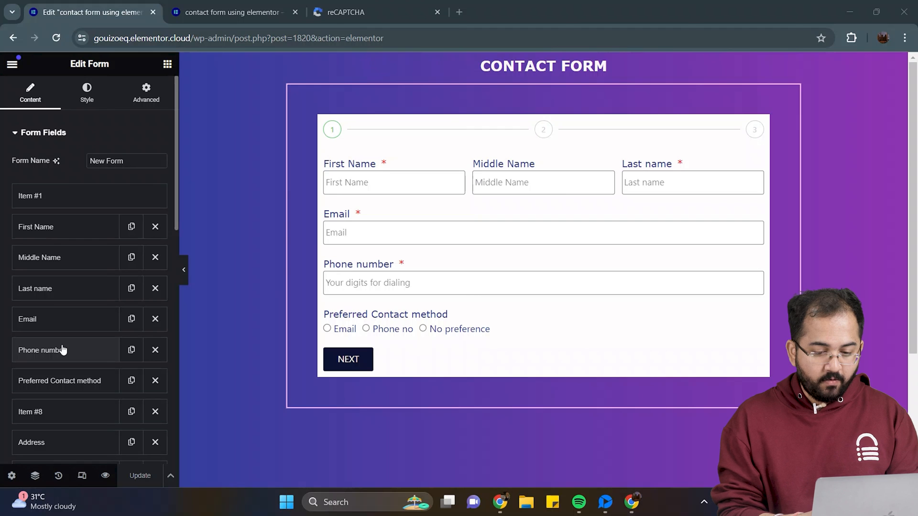
View the seven saved form entries on Elementor's Submissions page in WordPress admin, inspecting one entry.
left_click(30, 92)
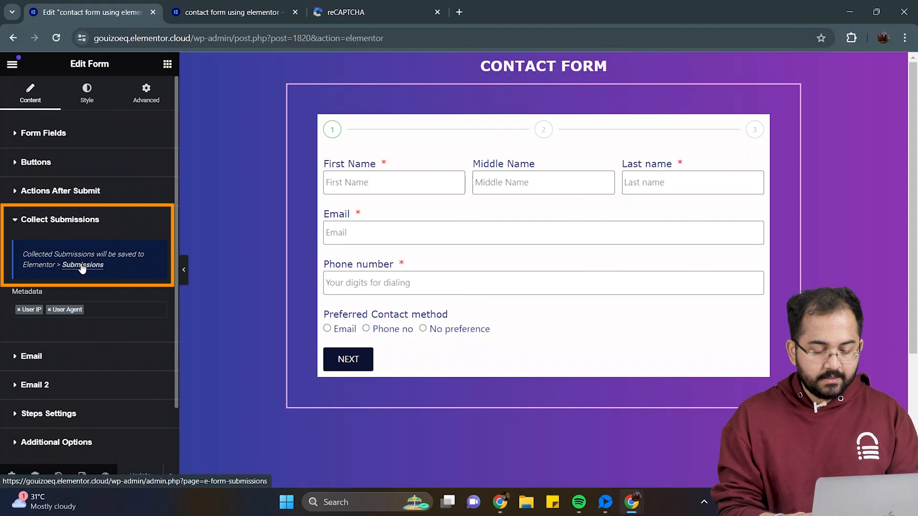
left_click(82, 265)
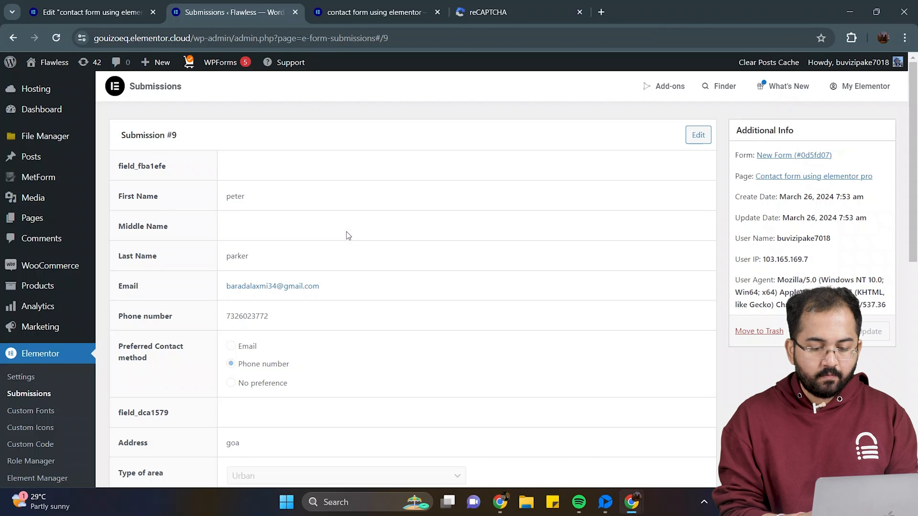
left_click(13, 37)
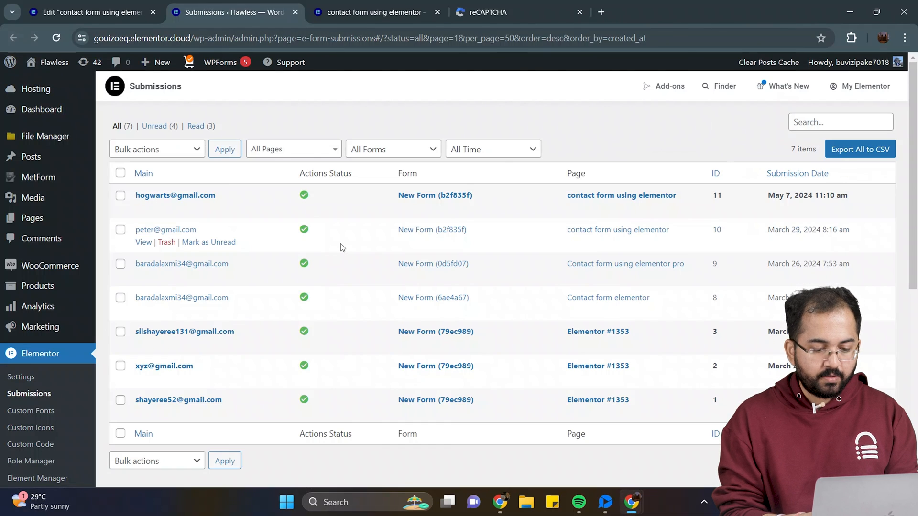